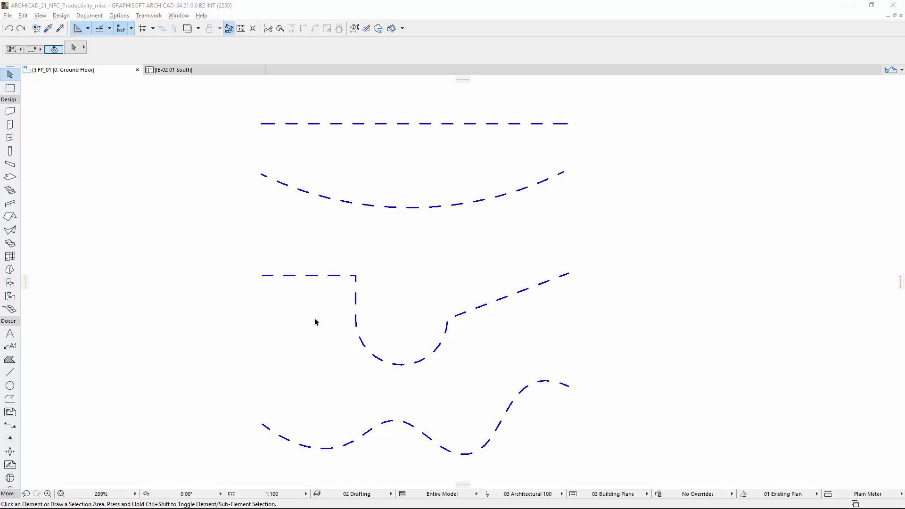
mouse_move(312, 324)
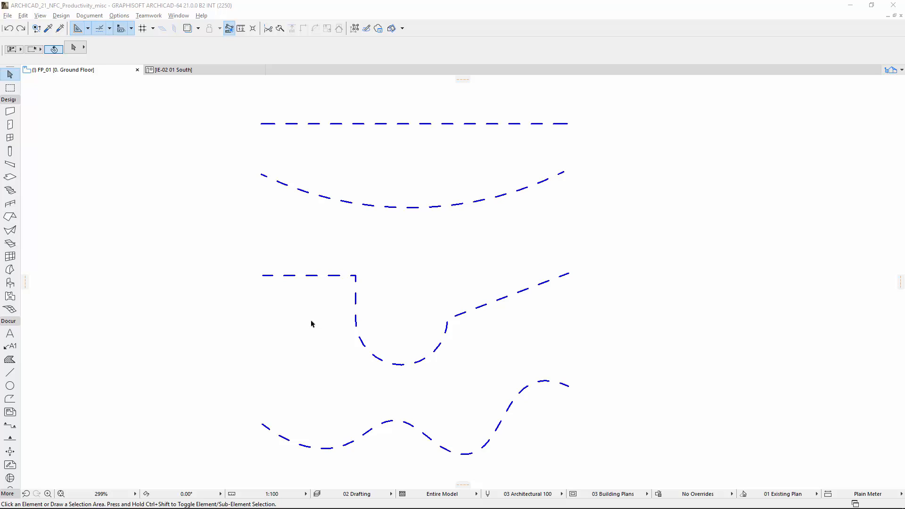
mouse_move(315, 211)
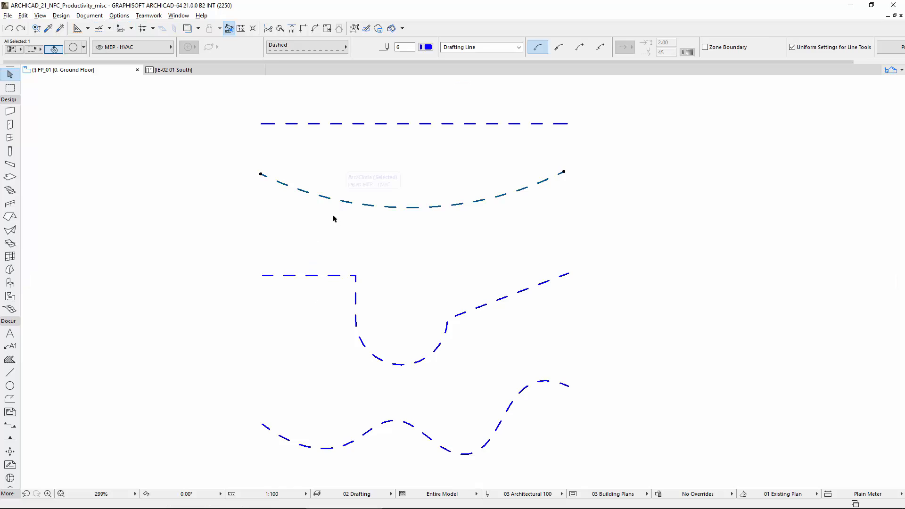
Clear the arc selection, pick all four lines and give them the Dot & Dashed line type.
left_click(345, 447)
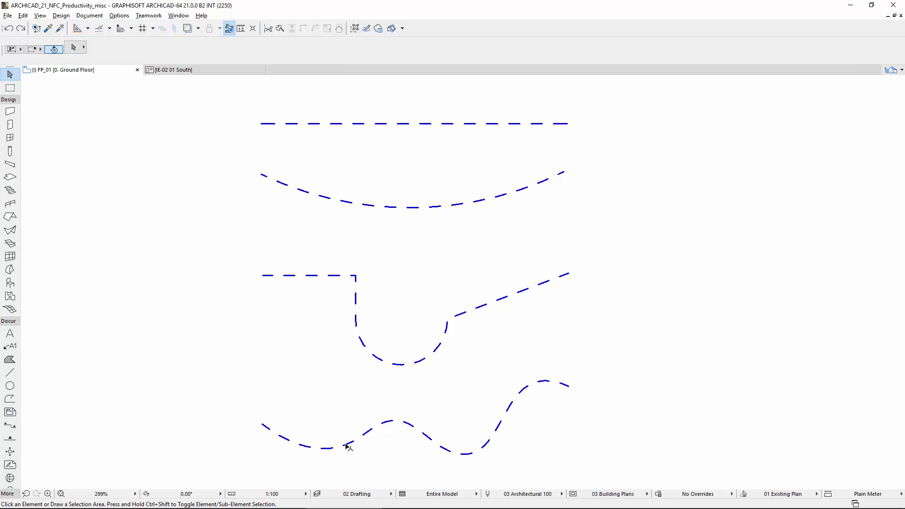
left_click(347, 447)
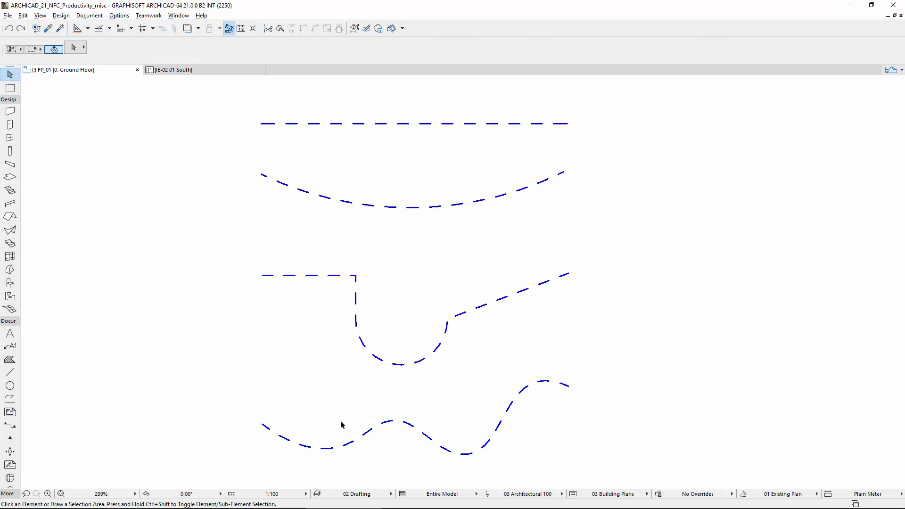
mouse_move(505, 358)
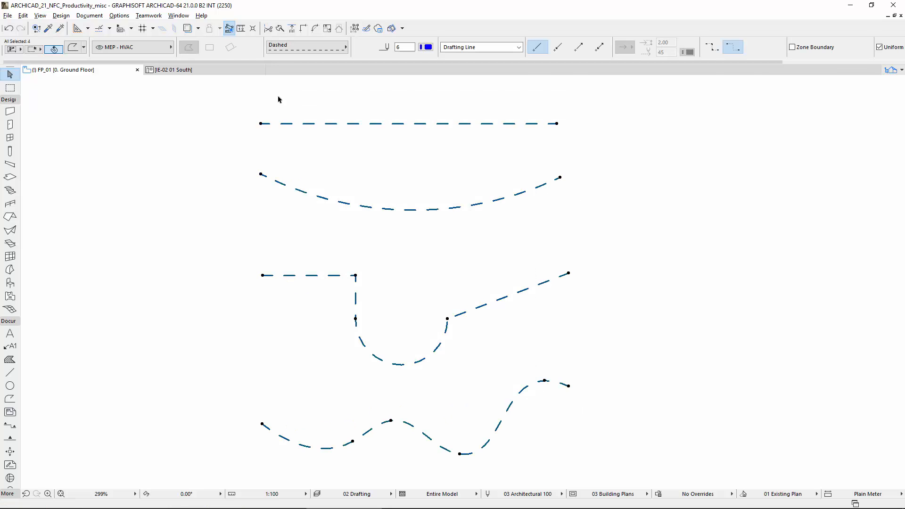
left_click(306, 47)
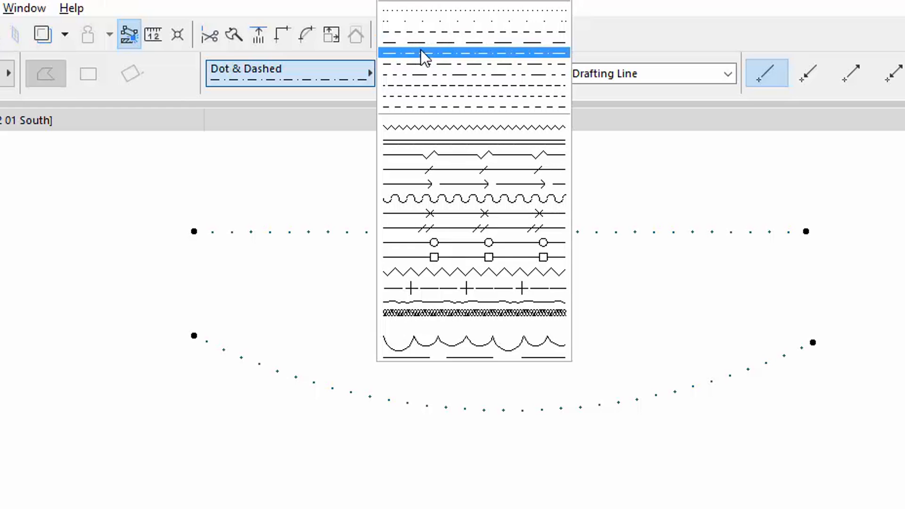
left_click(473, 55)
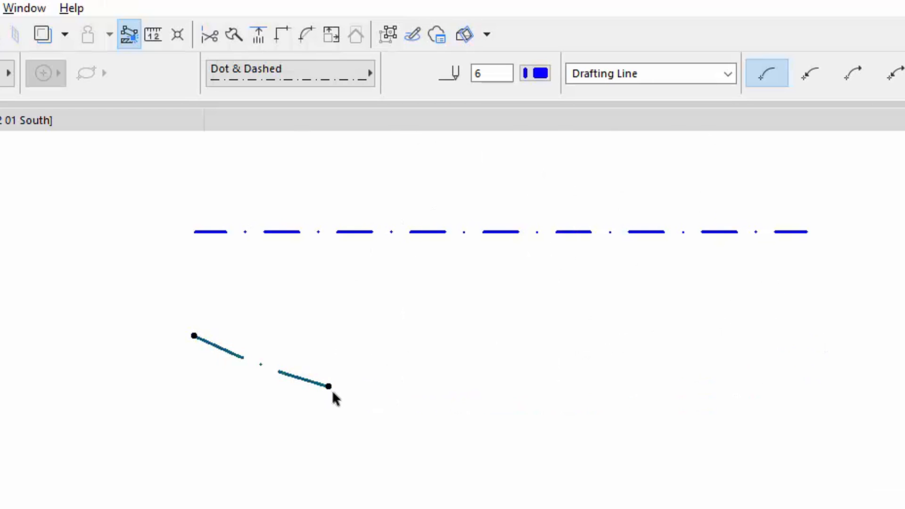
left_click_drag(328, 385, 497, 409)
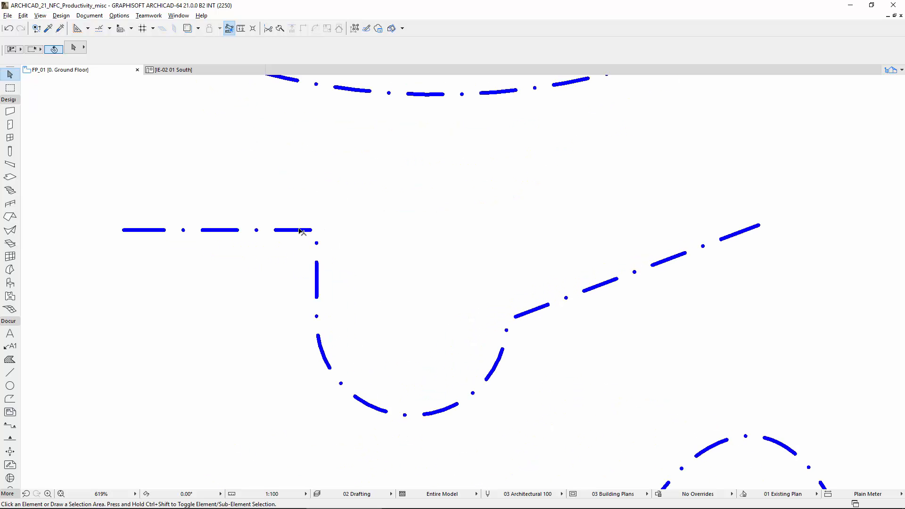
Select the rounded-bend polyline and set its dashes to restart at every vertex in its settings.
left_click(305, 230)
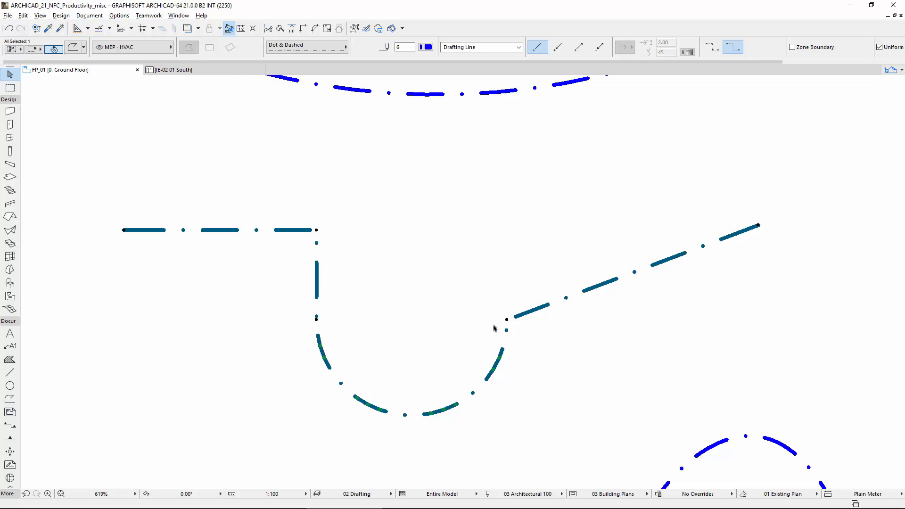
mouse_move(500, 337)
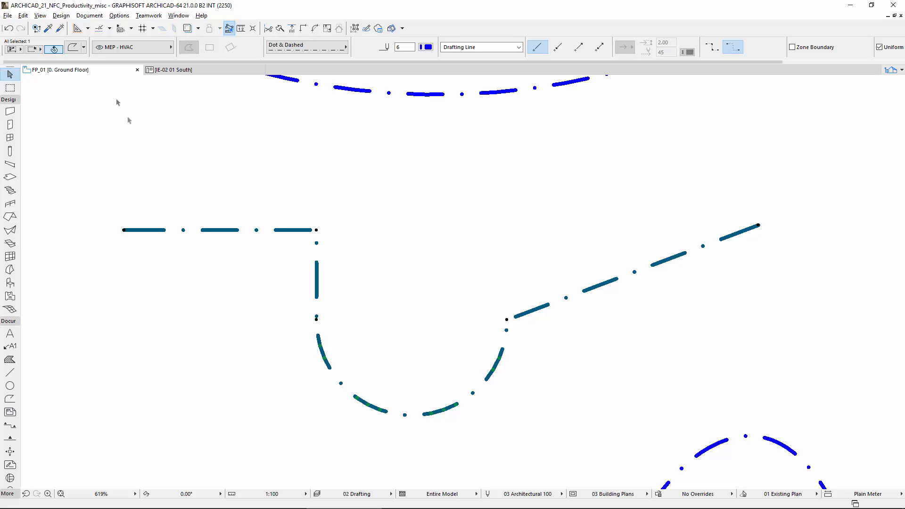
left_click(77, 49)
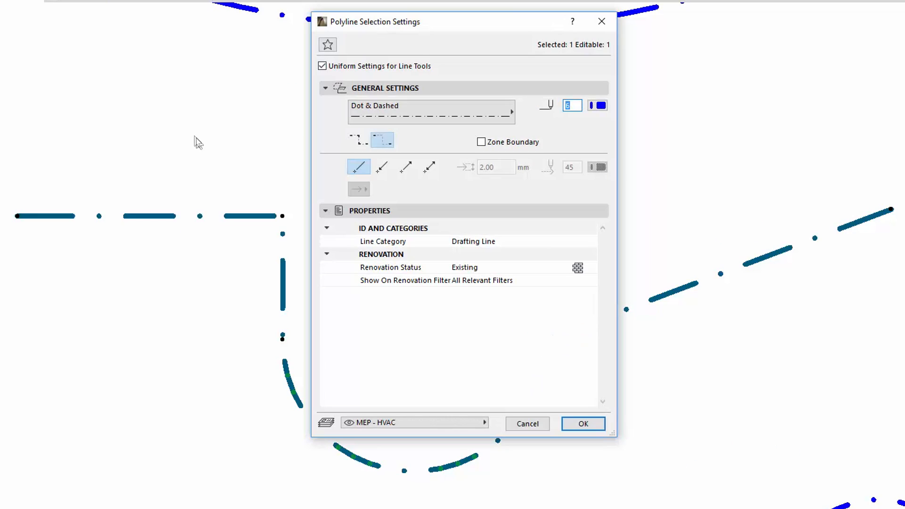
mouse_move(383, 139)
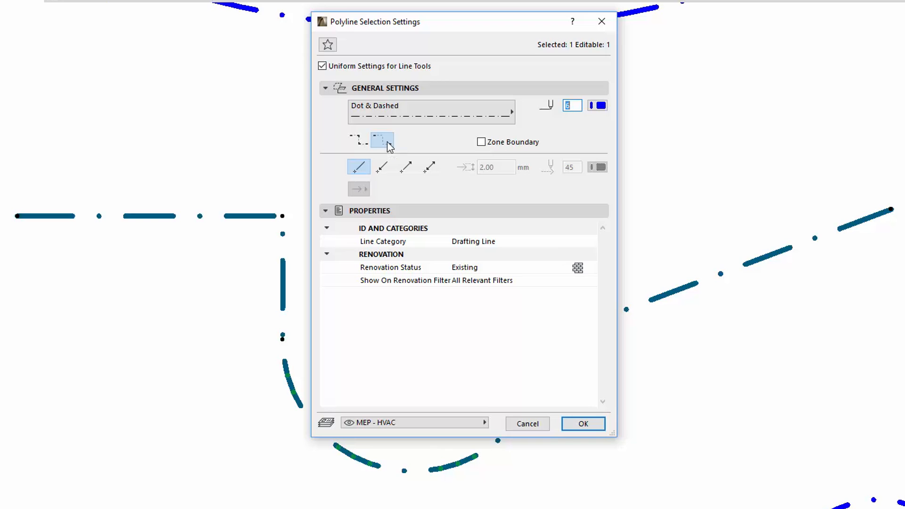
mouse_move(356, 143)
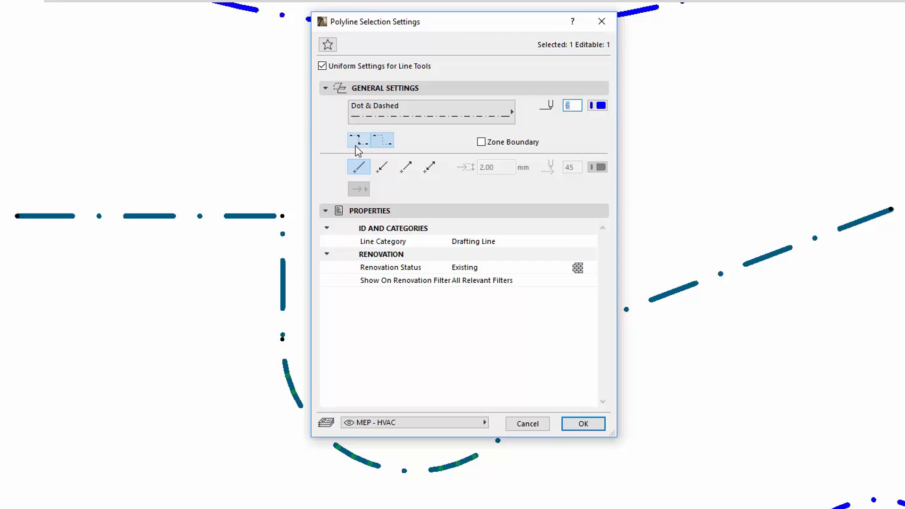
left_click(358, 139)
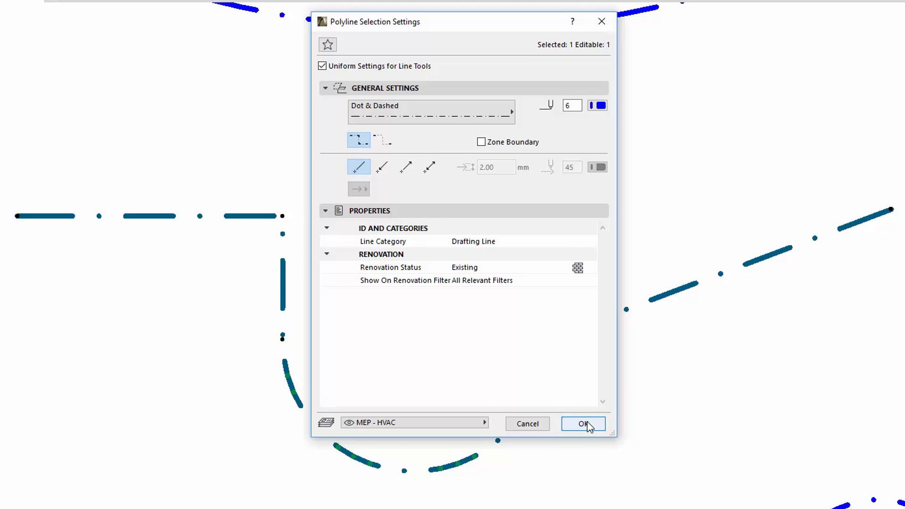
Apply the per-vertex dashing, reopen the settings and try the Solid Line type.
left_click(583, 424)
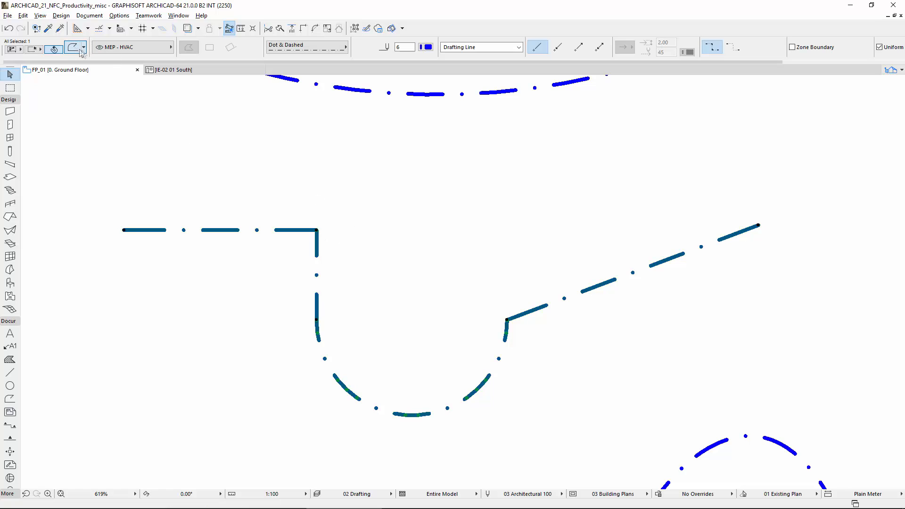
left_click(76, 48)
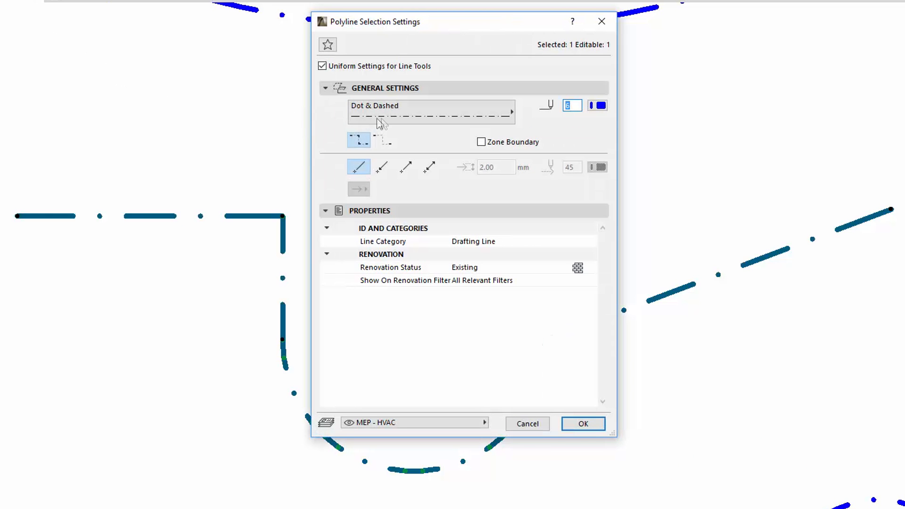
left_click(432, 111)
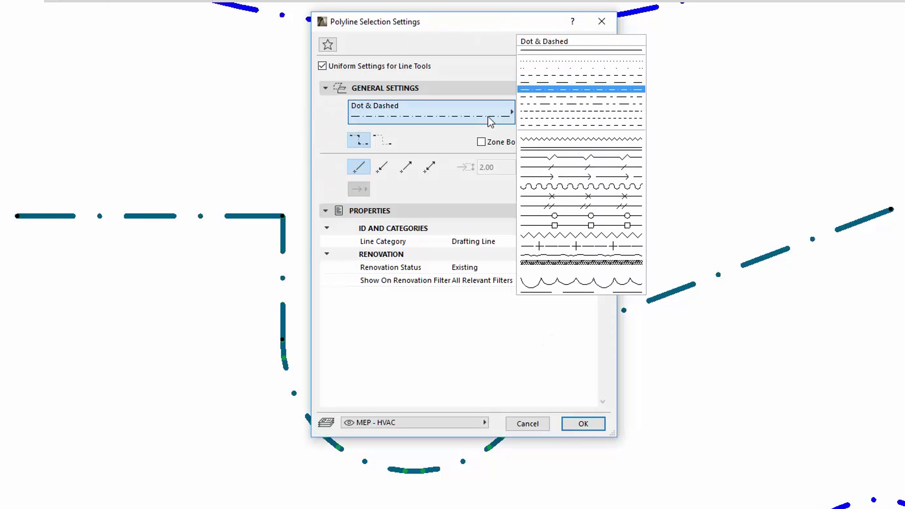
left_click(579, 49)
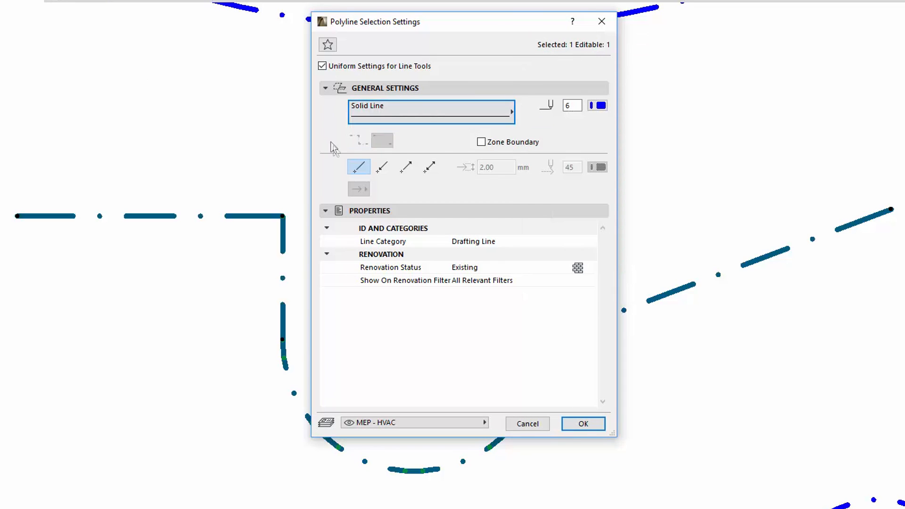
Try the Circles and Hidden Line types in turn, then close the polyline settings.
left_click(430, 111)
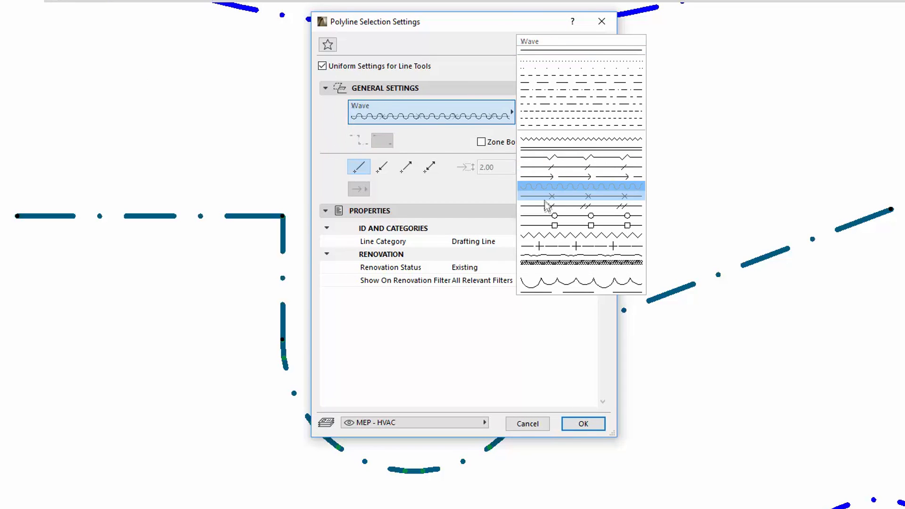
left_click(580, 223)
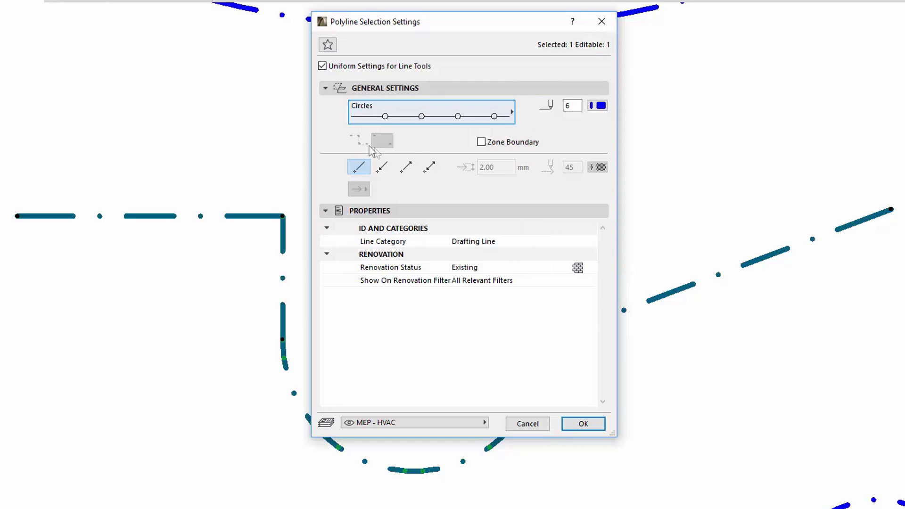
left_click(430, 112)
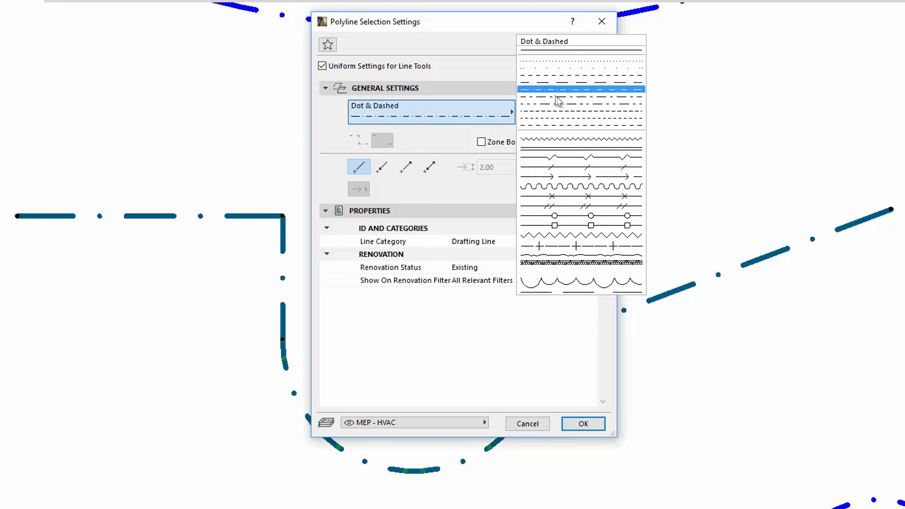
left_click(580, 99)
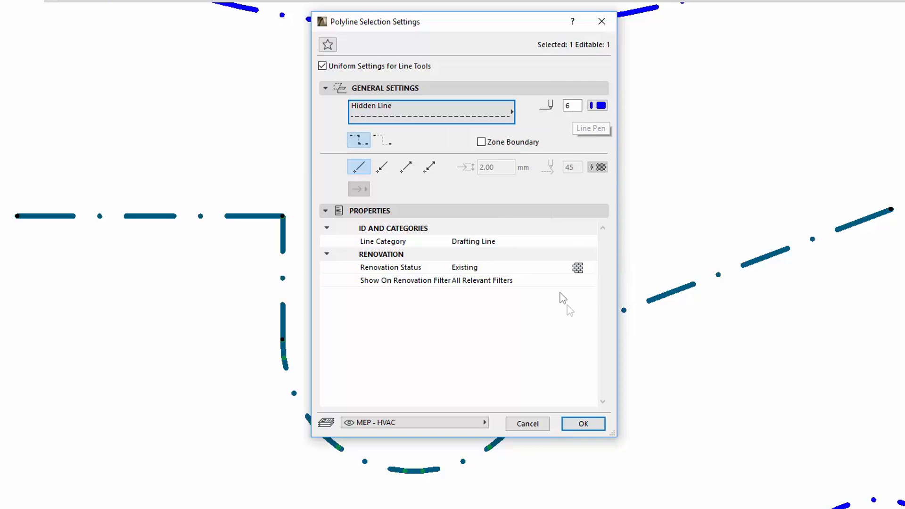
left_click(583, 424)
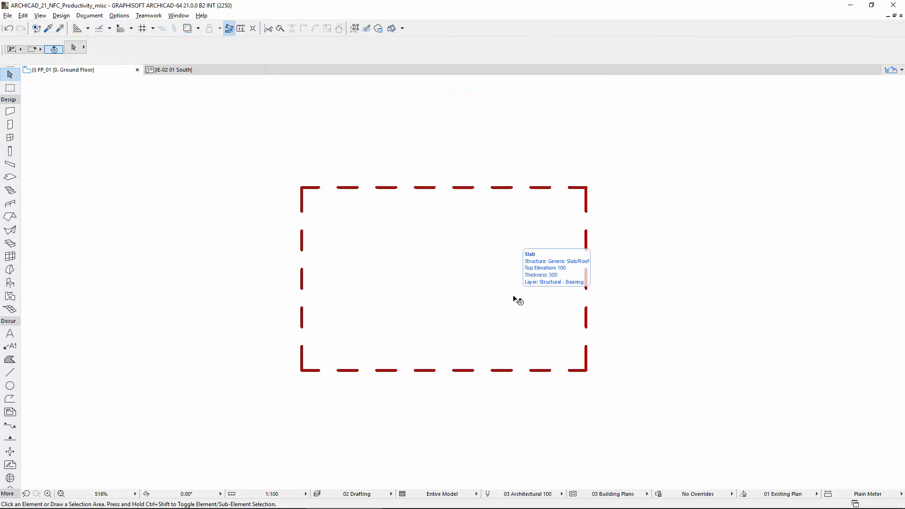
Curve the slab's right edge outward and pull its top-right corner down to slope the top.
left_click(515, 300)
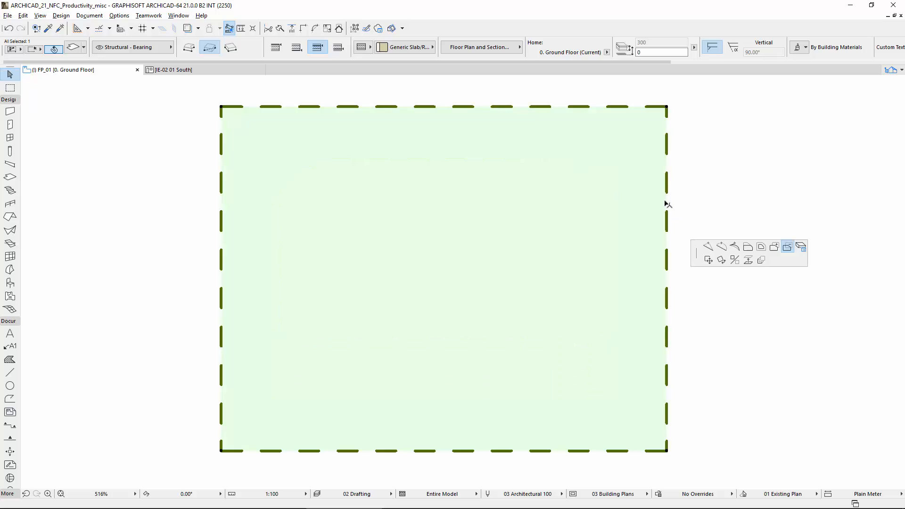
left_click(668, 202)
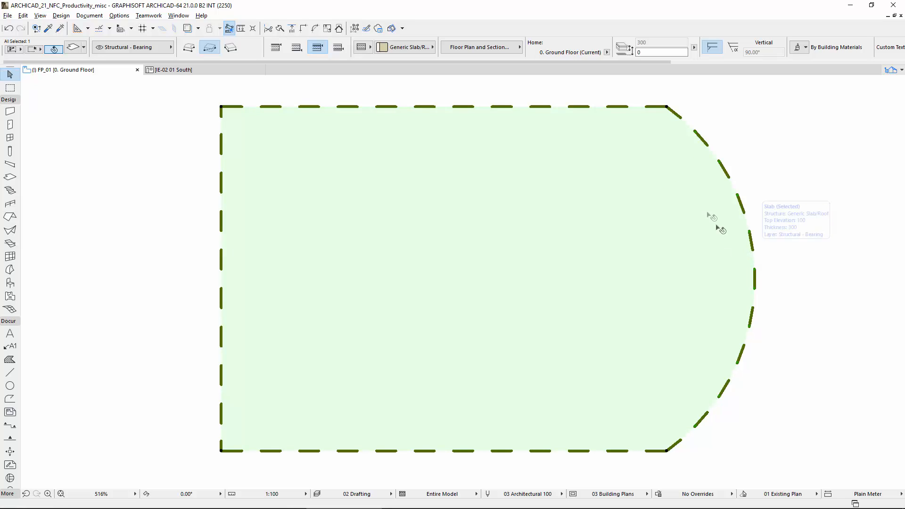
left_click(666, 107)
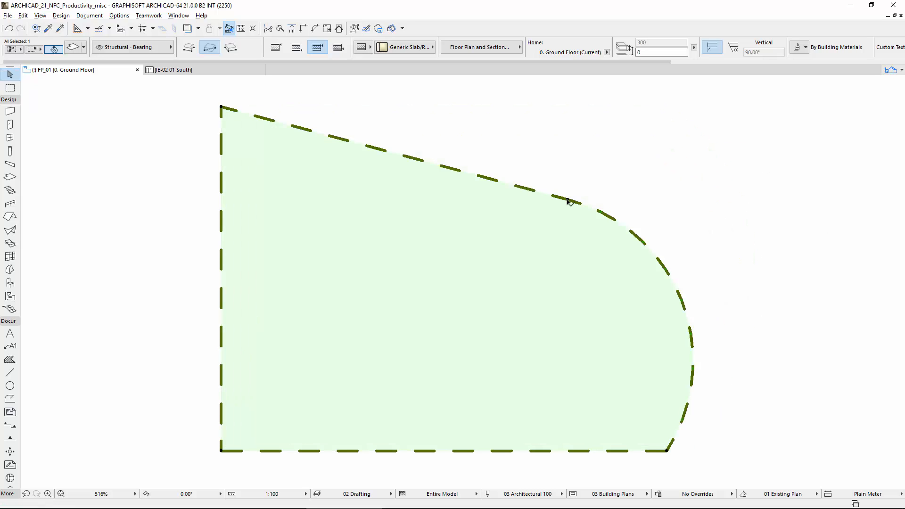
Cut a rectangular hole in the slab's left half.
left_click(569, 201)
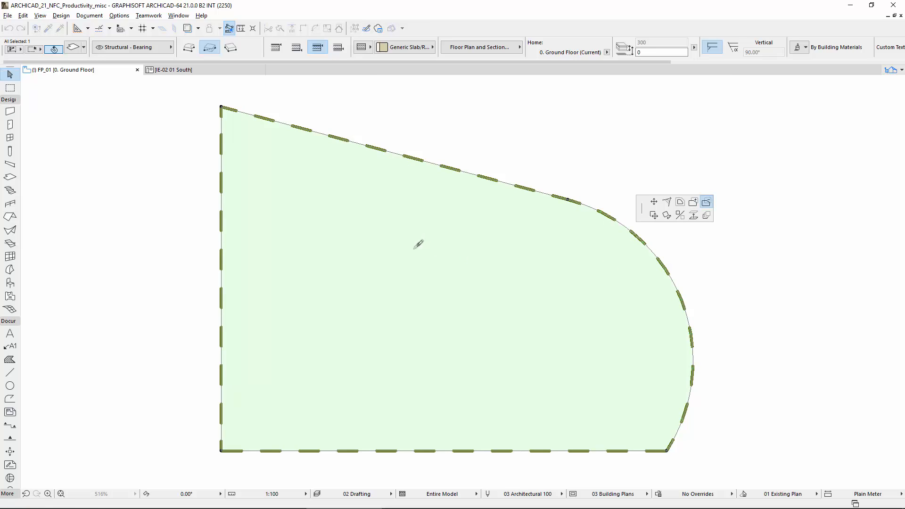
left_click_drag(267, 394, 421, 245)
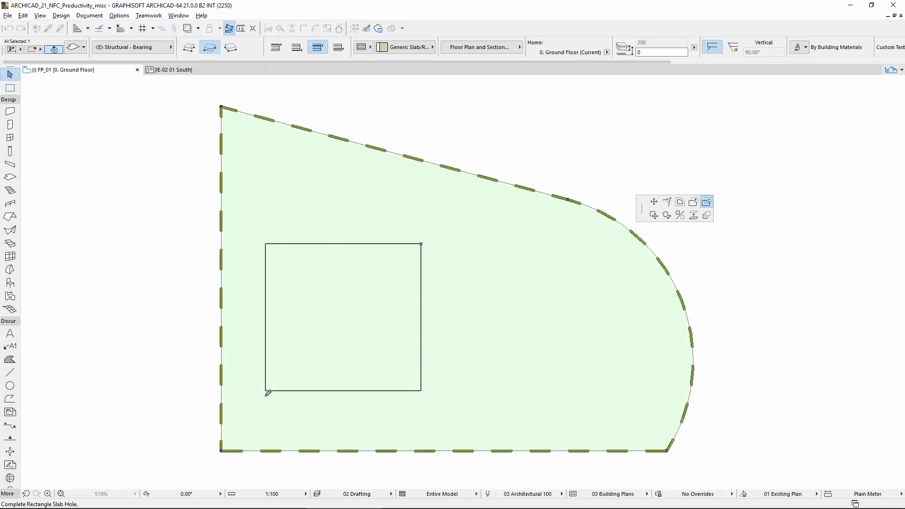